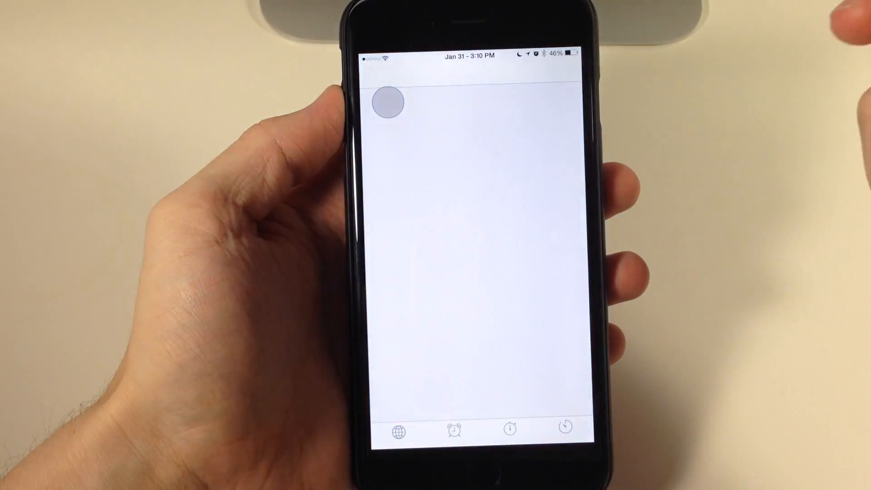
Switch from the Clock app to Settings showing the installed tweaks list.
{"action": "left_click", "coordinate": [456, 431]}
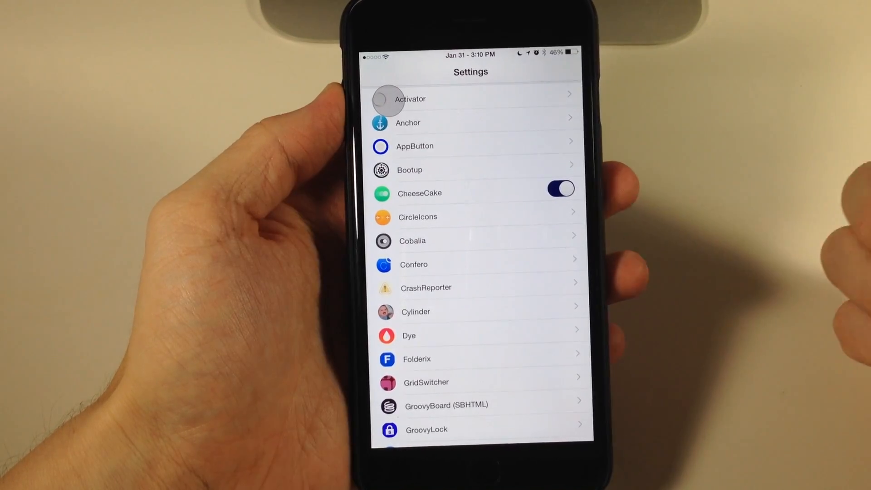
Enter AppButton's settings and browse the Favorite Apps list of installed apps.
{"action": "left_click", "coordinate": [414, 146]}
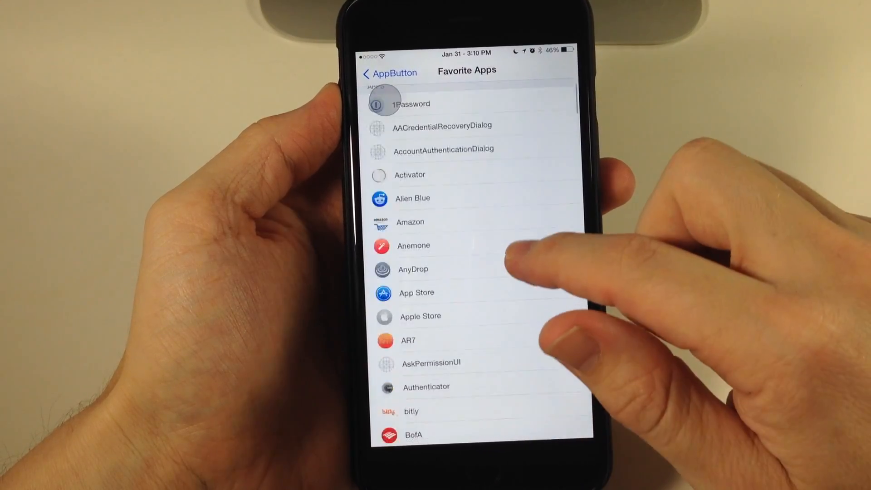
{"action": "scroll", "scroll_direction": "down", "scroll_amount": 3}
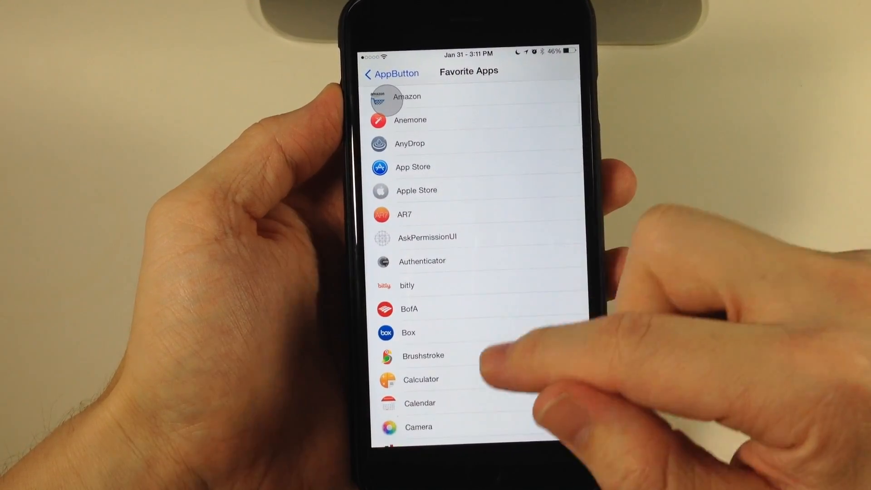
{"action": "scroll", "scroll_direction": "down", "scroll_amount": 3}
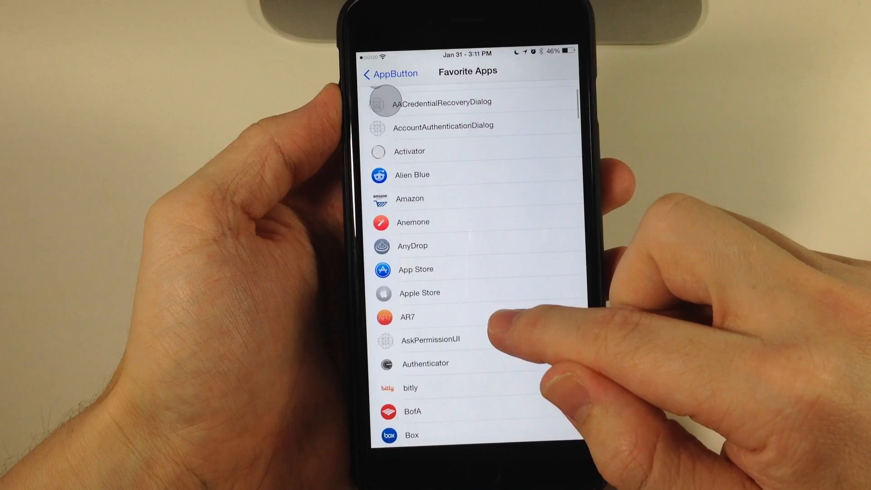
{"action": "scroll", "scroll_direction": "down", "scroll_amount": 3}
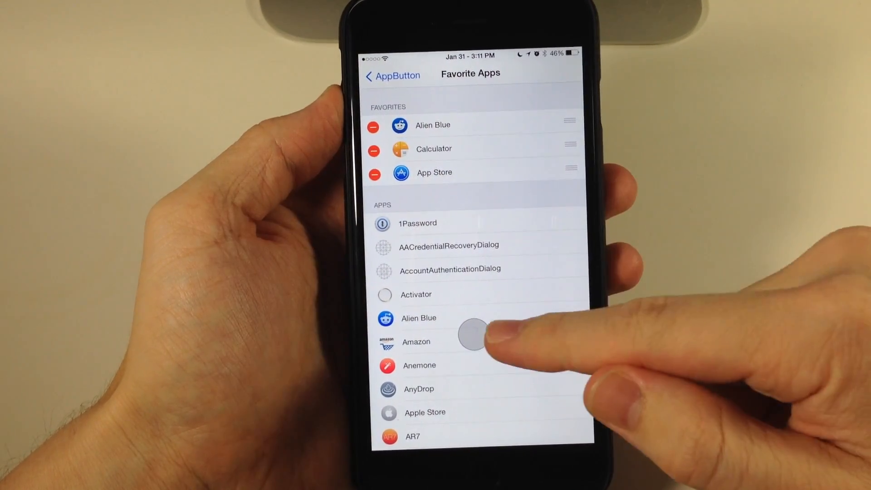
Add Alien Blue, Calculator and App Store as favorites and return to AppButton's main page.
{"action": "left_click", "coordinate": [474, 333]}
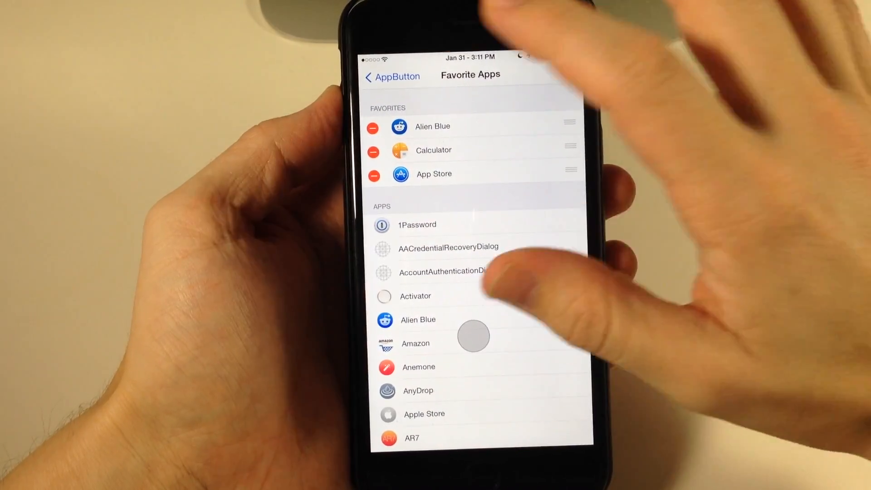
{"action": "left_click", "coordinate": [392, 75]}
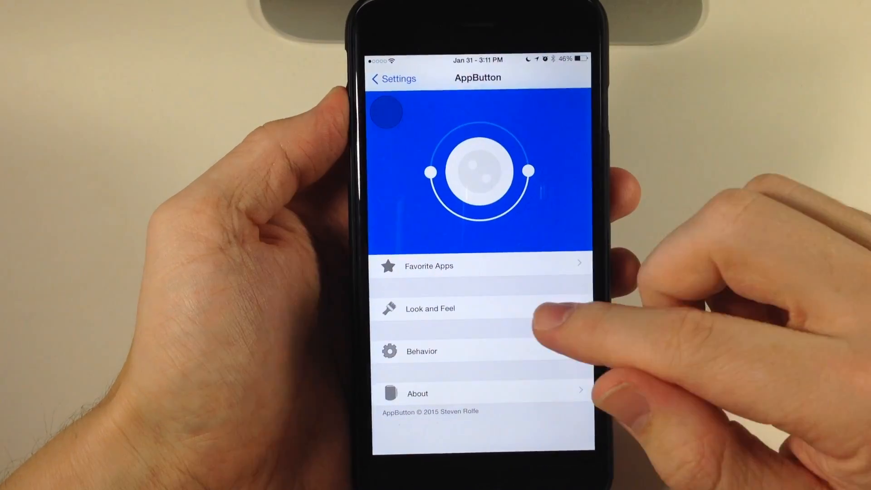
In Look and Feel, switch off Black Button and Black Tray and adjust resting transparency.
{"action": "left_click", "coordinate": [430, 308]}
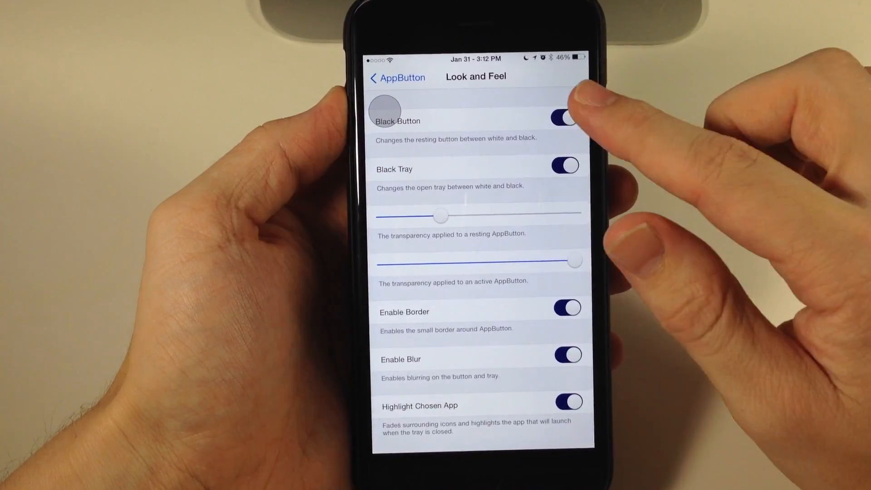
{"action": "left_click", "coordinate": [564, 117]}
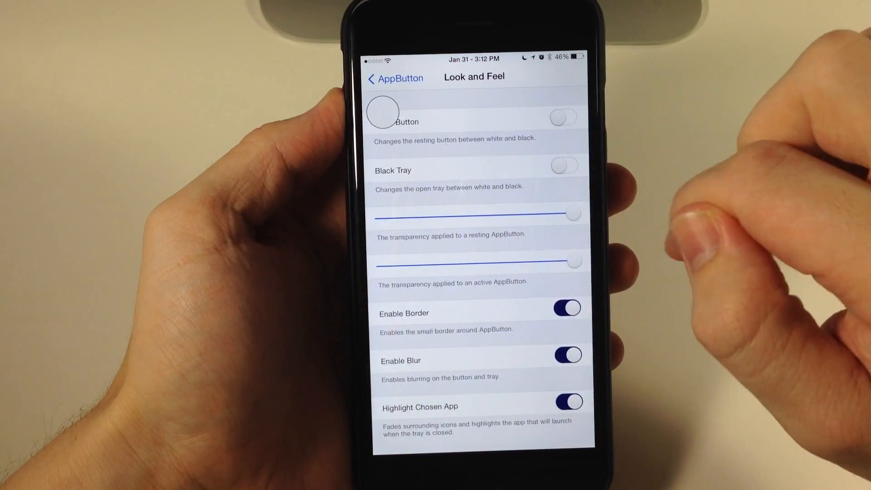
{"action": "left_click_drag", "start_coordinate": [572, 214], "coordinate": [417, 217]}
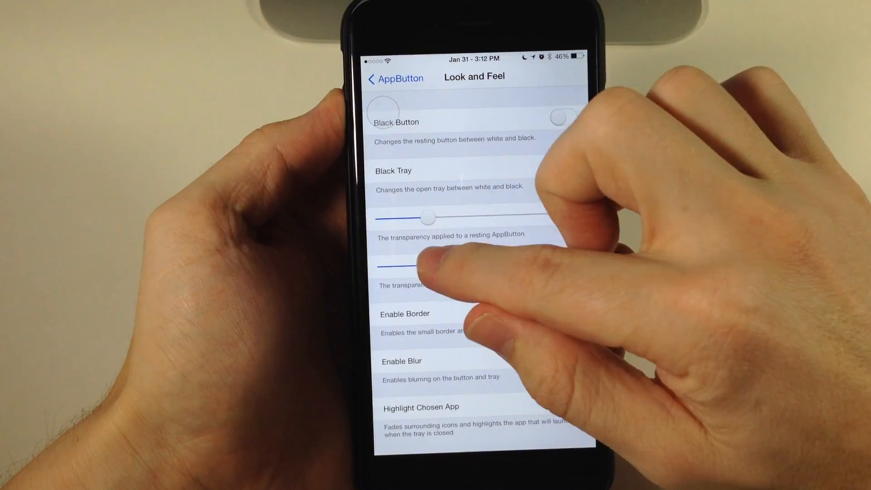
Lower resting transparency to about a fifth, switch off Highlight Chosen App, and go back.
{"action": "left_click_drag", "start_coordinate": [405, 259], "coordinate": [572, 259]}
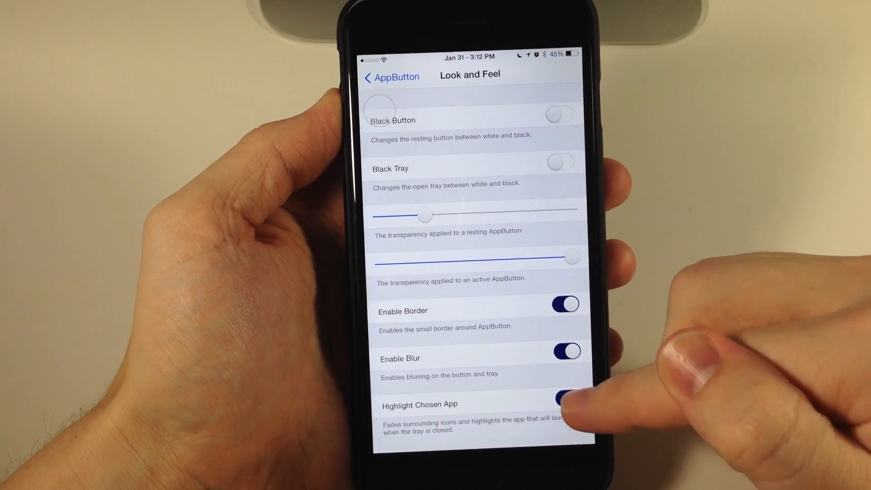
{"action": "left_click", "coordinate": [565, 399]}
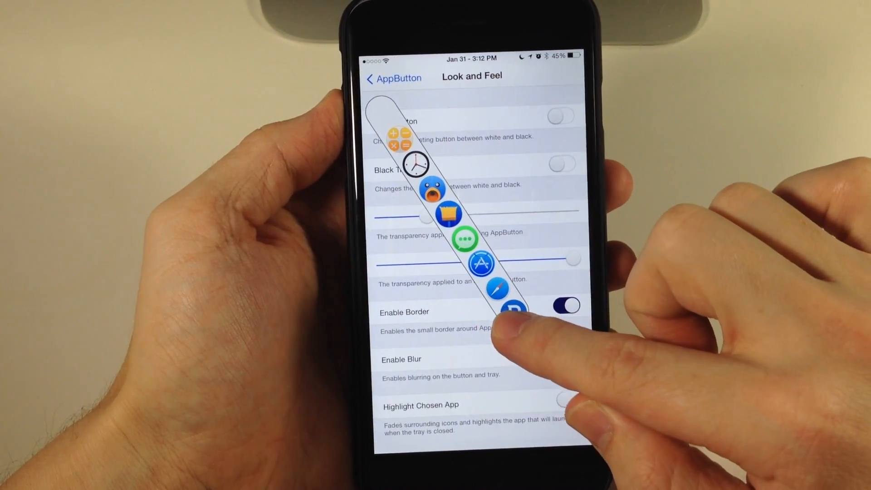
{"action": "left_click", "coordinate": [566, 353]}
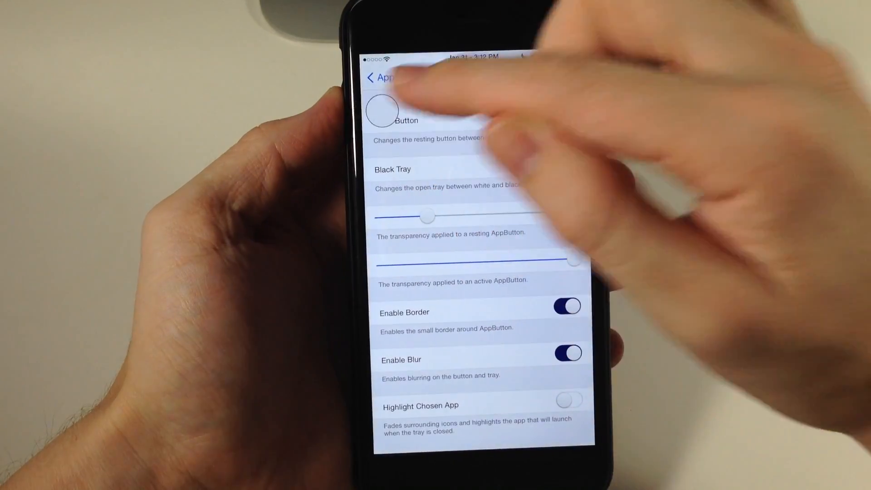
{"action": "left_click", "coordinate": [371, 78]}
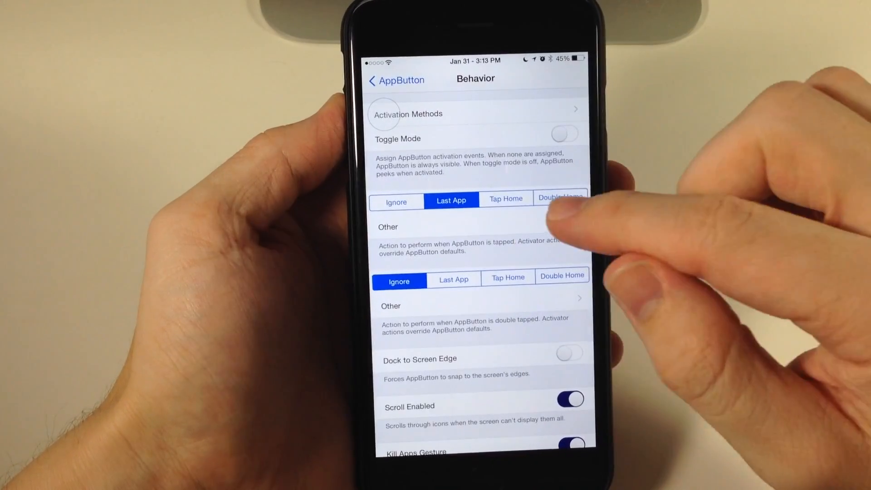
Choose Other for the double-tap action, opening the Activator Double Tap list.
{"action": "left_click", "coordinate": [389, 227]}
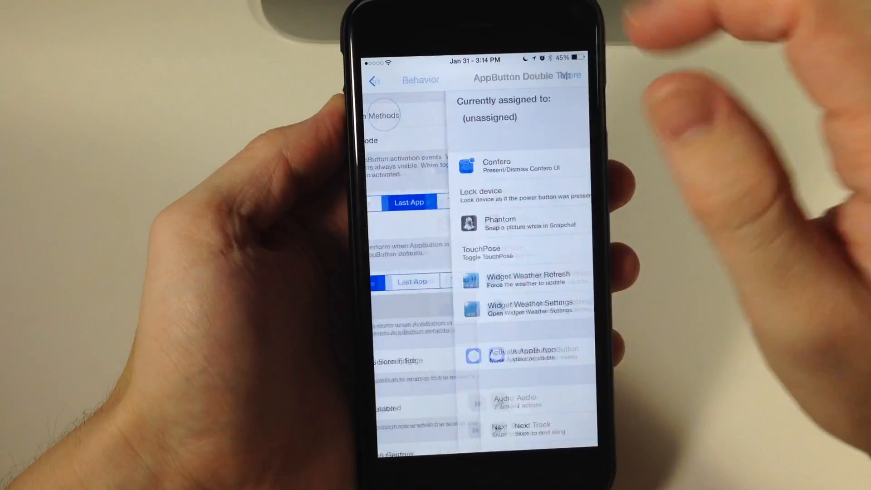
Back in Behavior, switch on Dock to Screen Edge.
{"action": "left_click", "coordinate": [373, 80]}
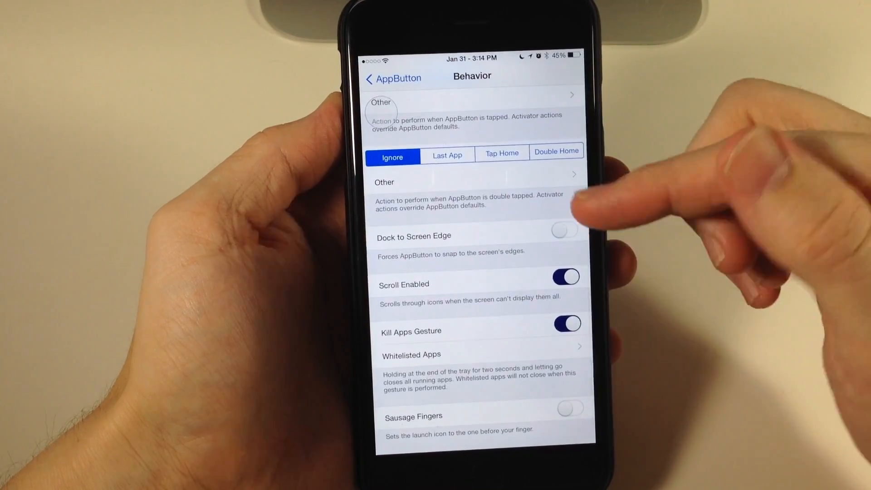
{"action": "left_click", "coordinate": [565, 278]}
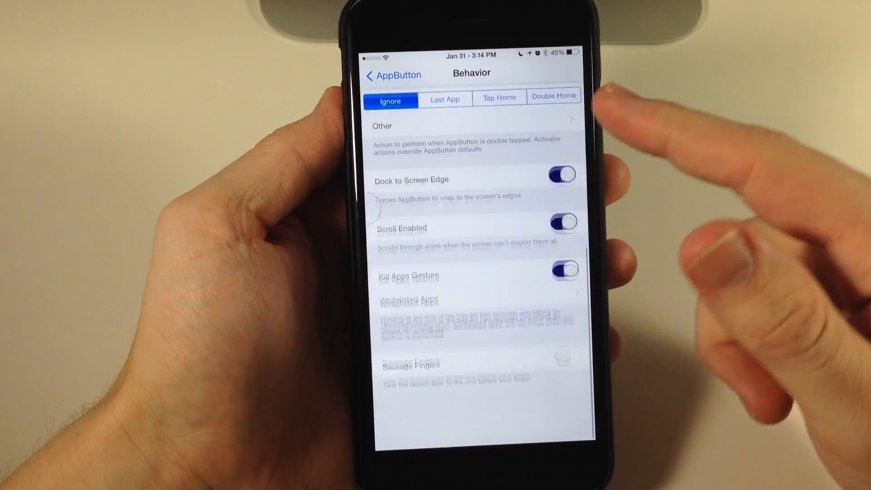
Leave Behavior and return to AppButton's main settings page.
{"action": "scroll", "scroll_direction": "down", "scroll_amount": 3}
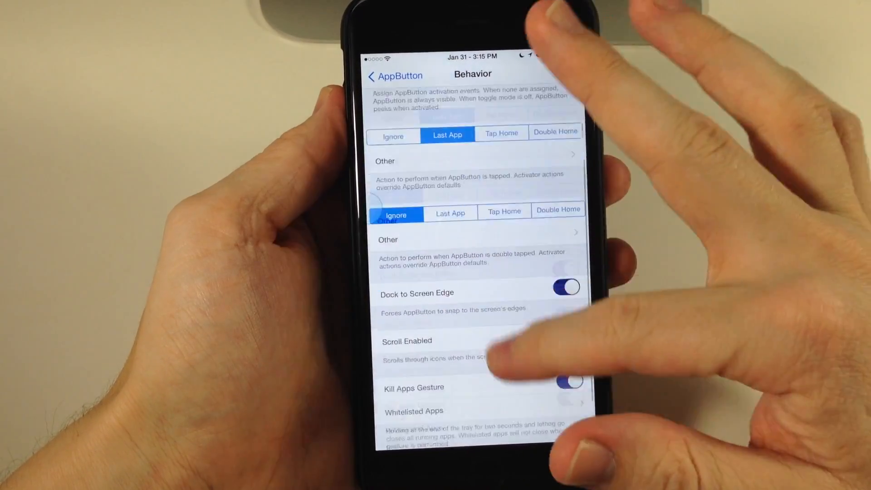
{"action": "left_click", "coordinate": [393, 75]}
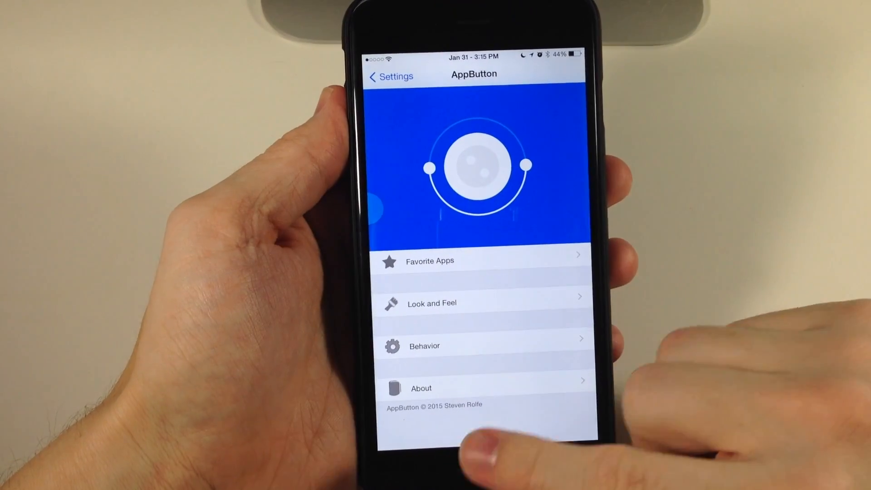